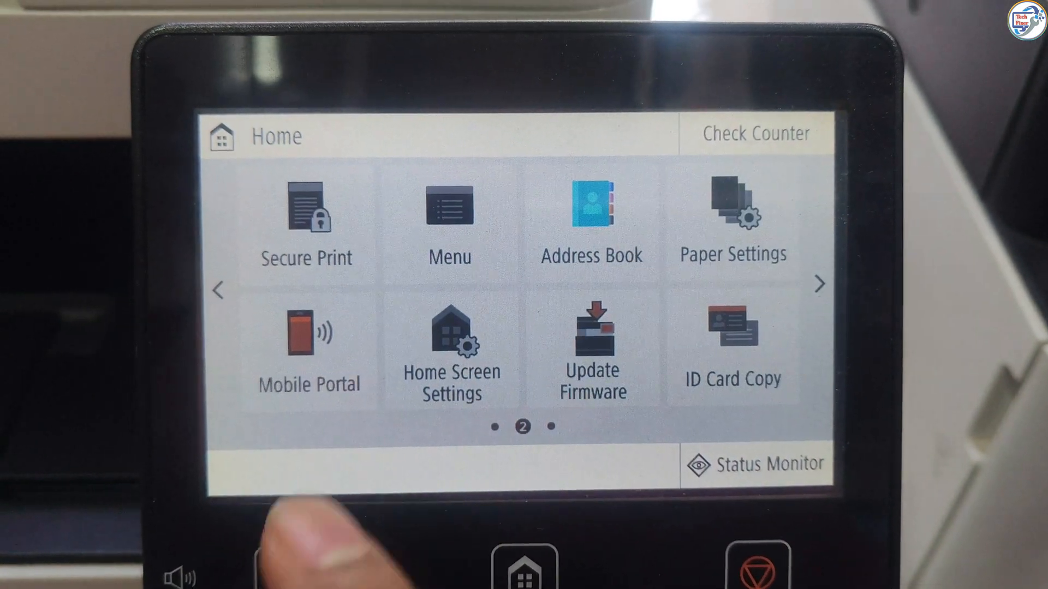
Under Menu > Preferences > Network, enter System Manager ID 7654321 and its PIN
left_click(449, 207)
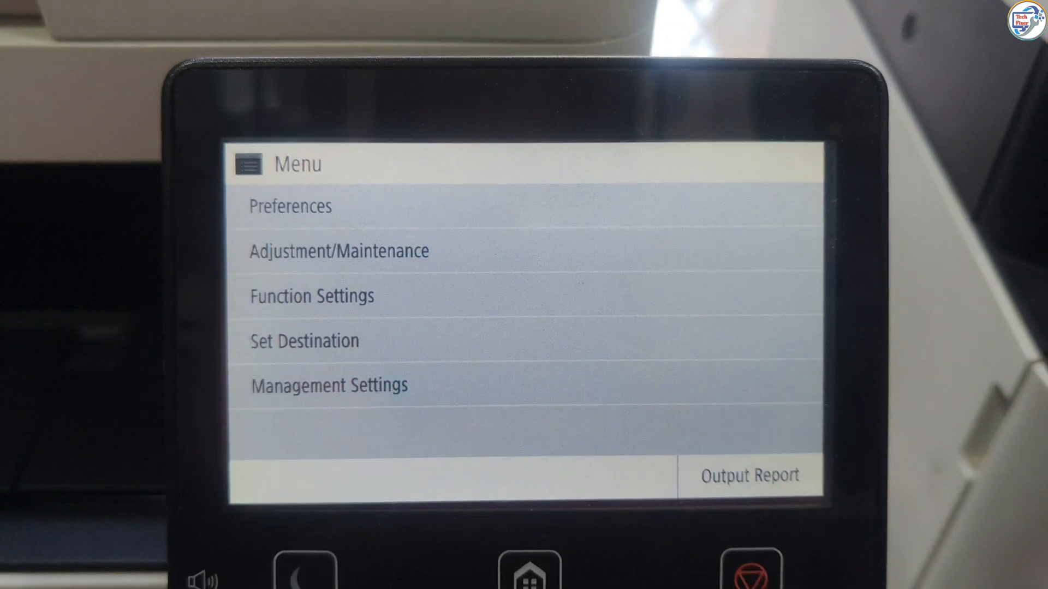
left_click(289, 206)
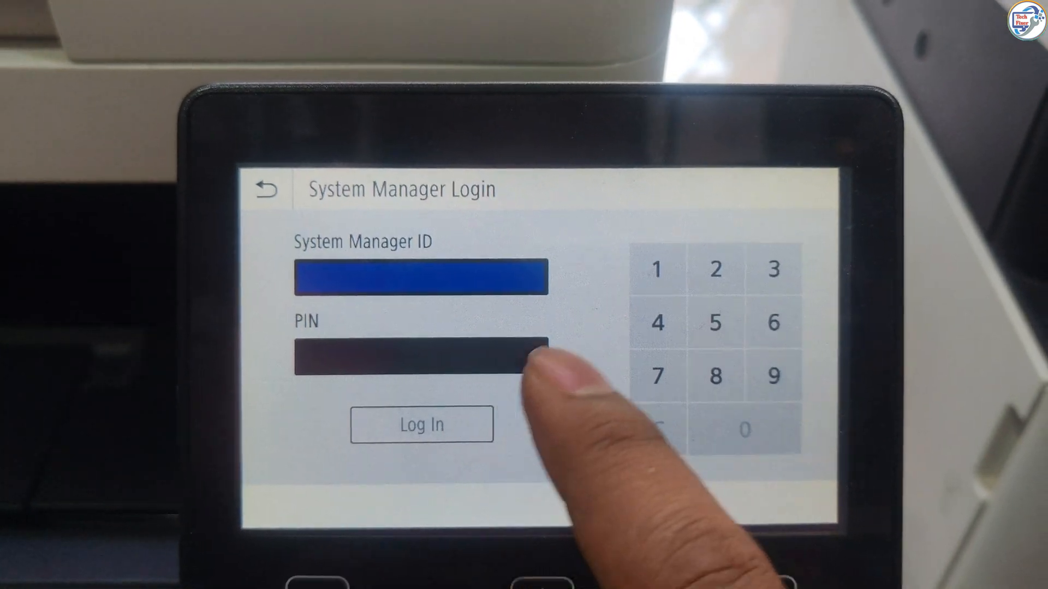
left_click(657, 375)
type("7654321")
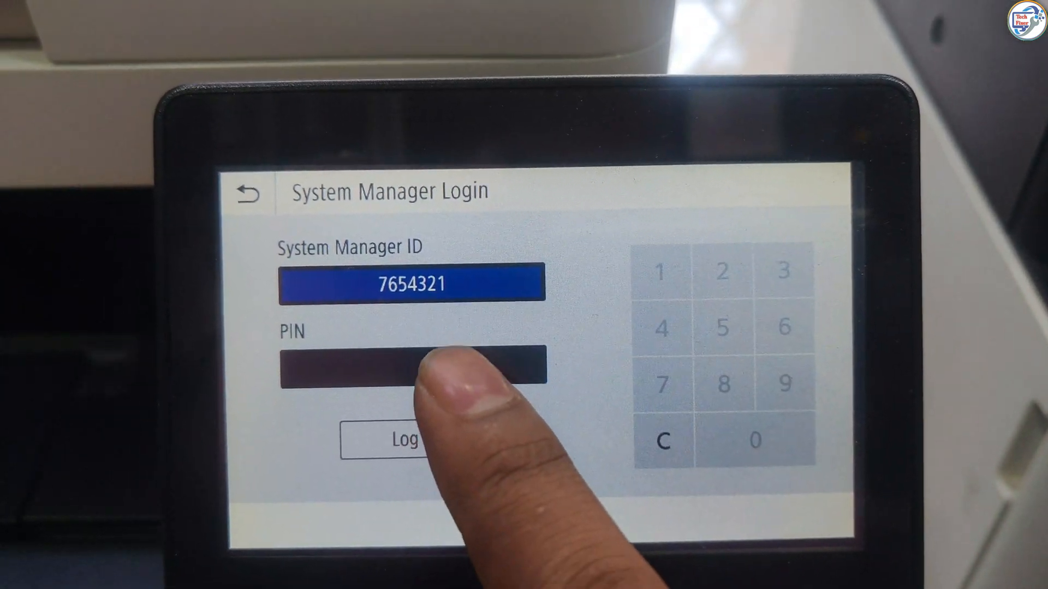
left_click(661, 384)
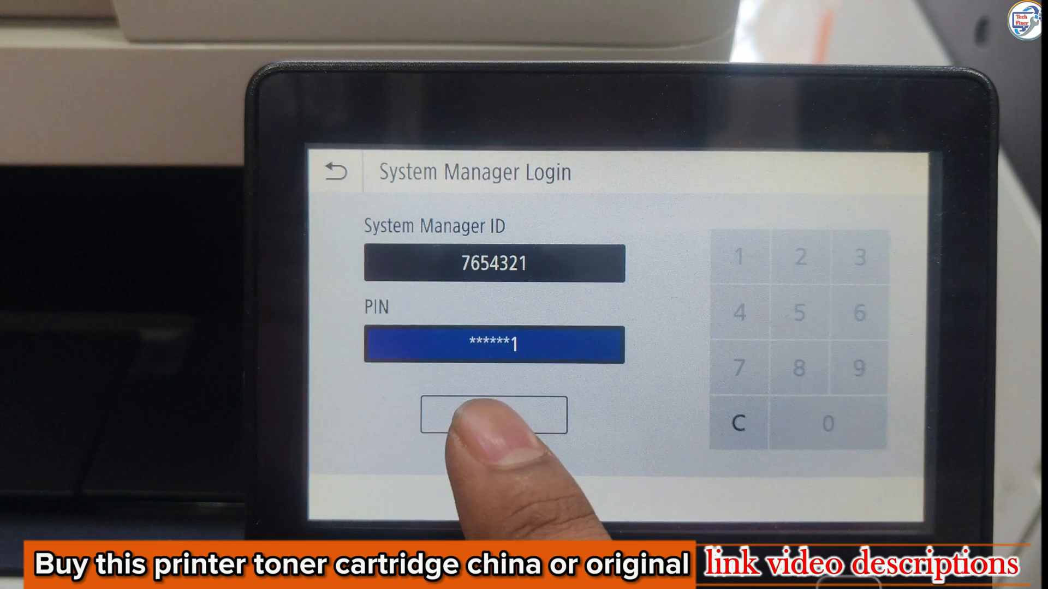
Log in, switch from wired to Wireless LAN, and search SSID access points
left_click(492, 415)
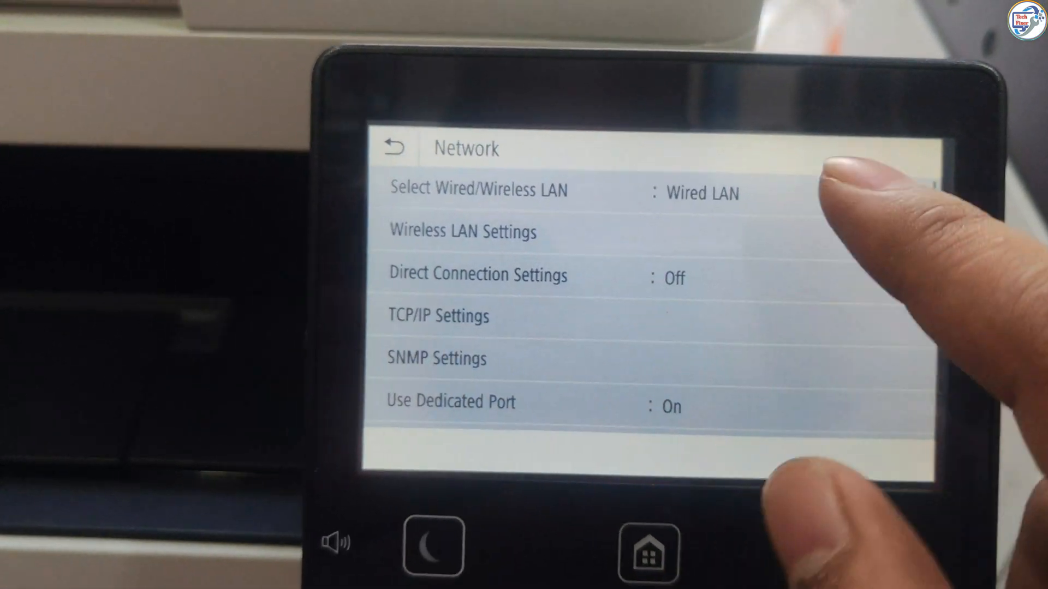
left_click(477, 190)
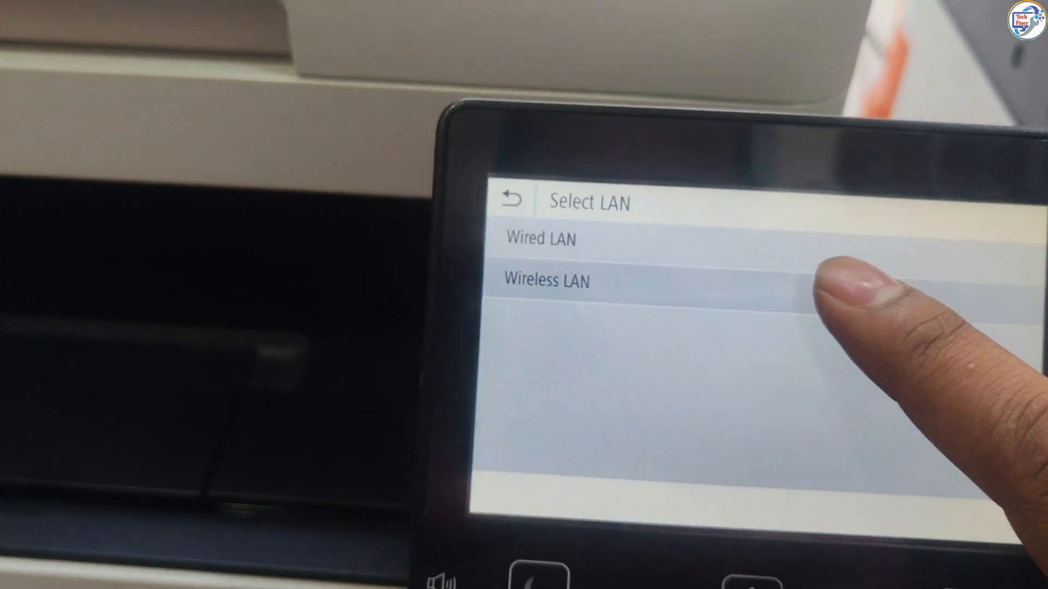
left_click(545, 280)
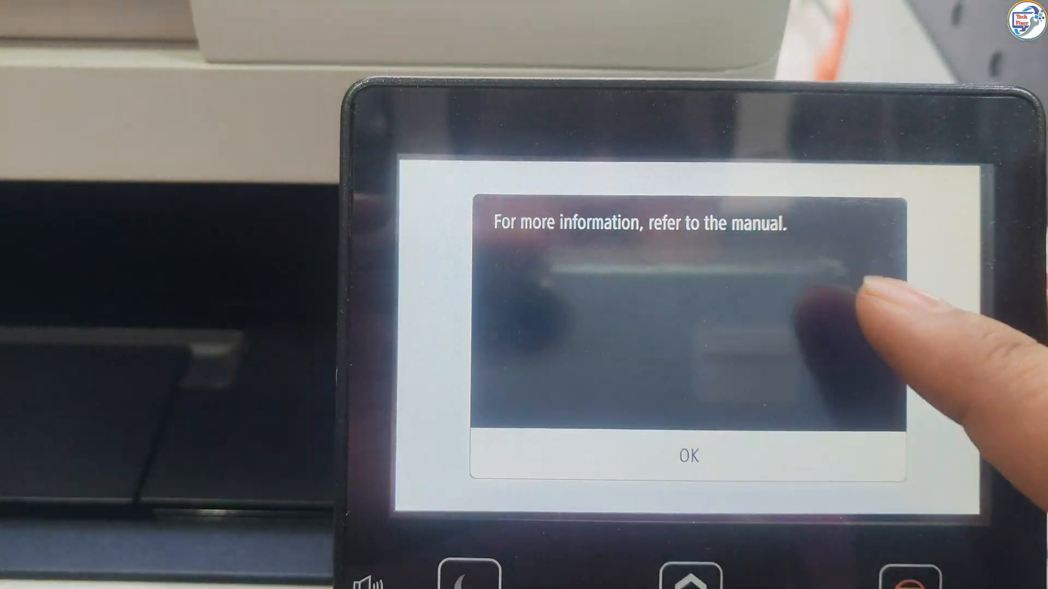
left_click(685, 456)
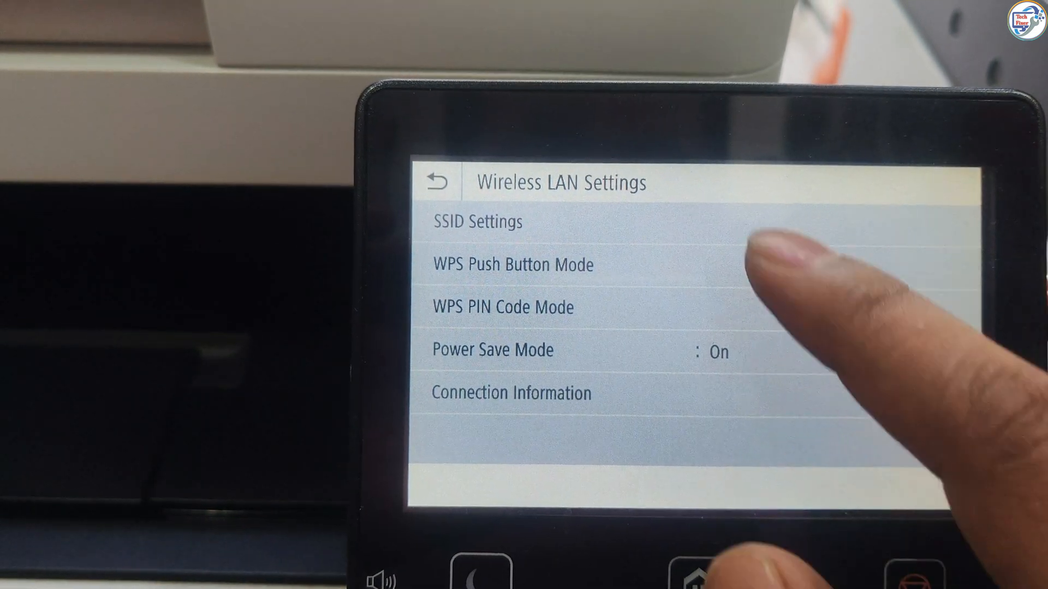
left_click(477, 222)
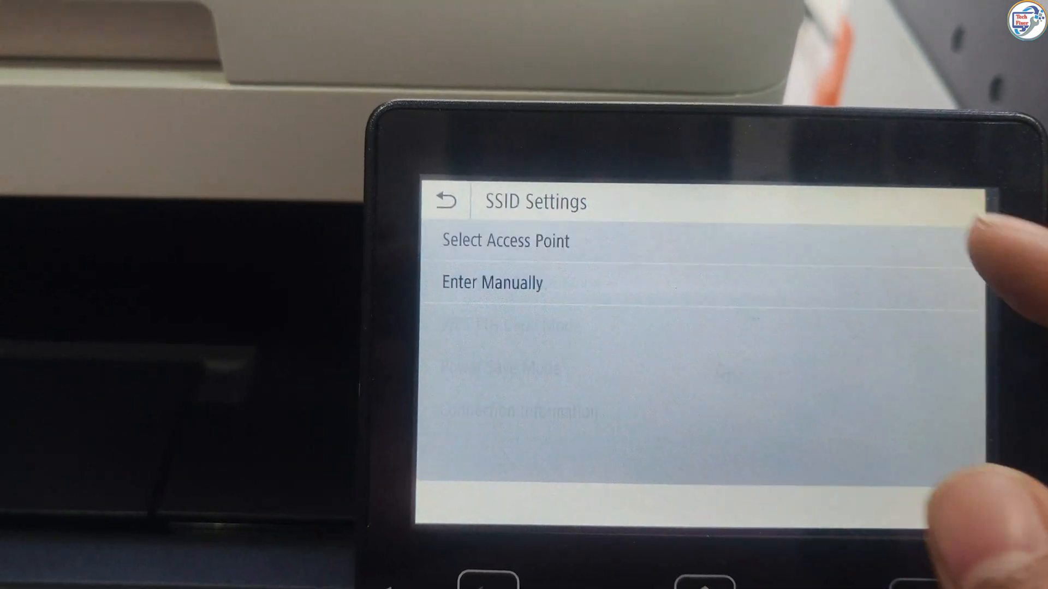
left_click(504, 241)
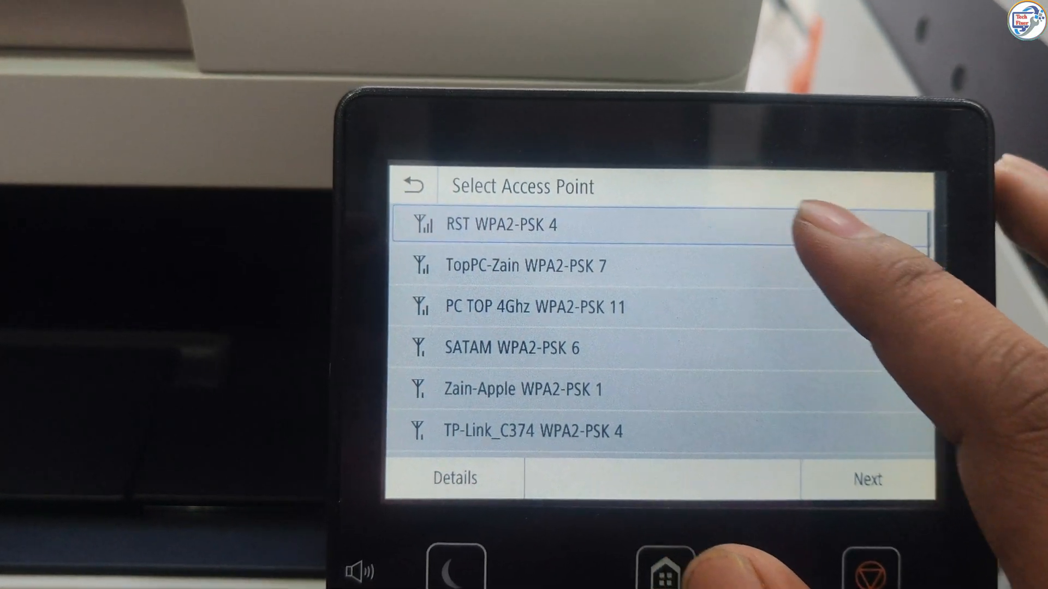
Join the chosen access point with its PSK and accept the new IPv4 address 192.168.0.107
left_click(866, 479)
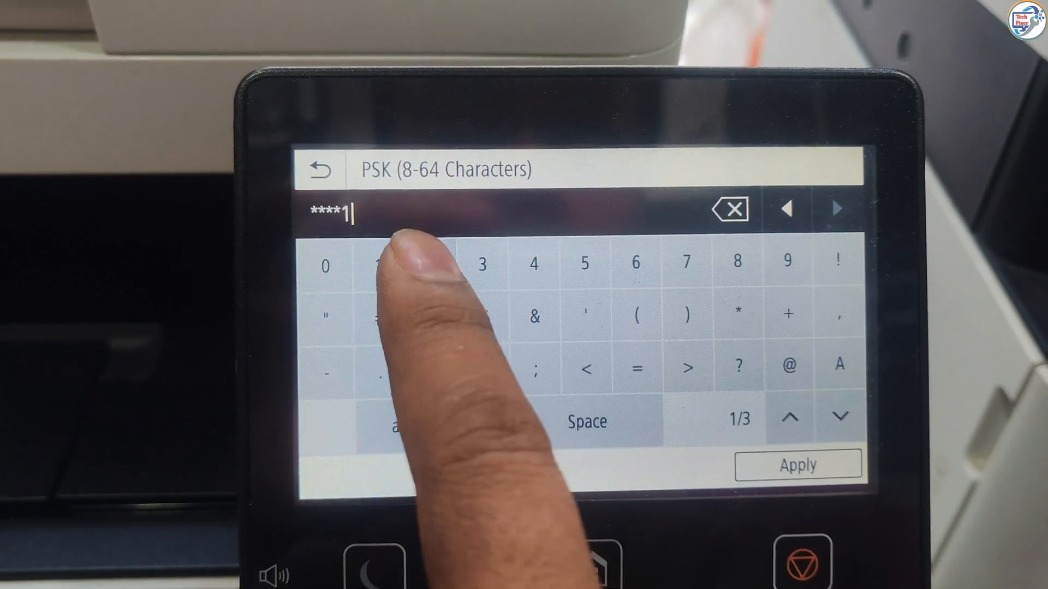
left_click(796, 465)
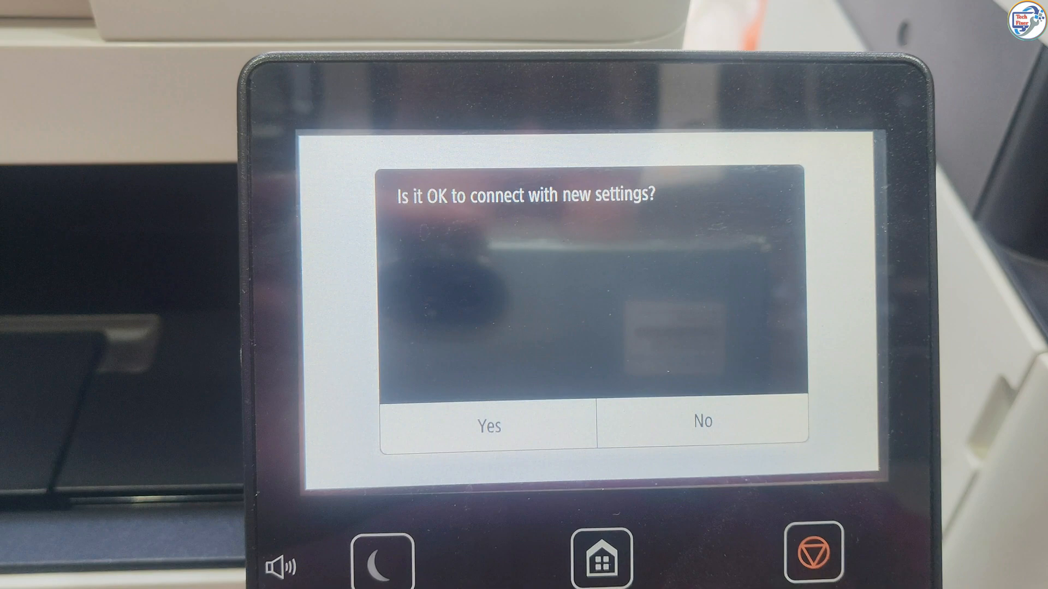
left_click(487, 426)
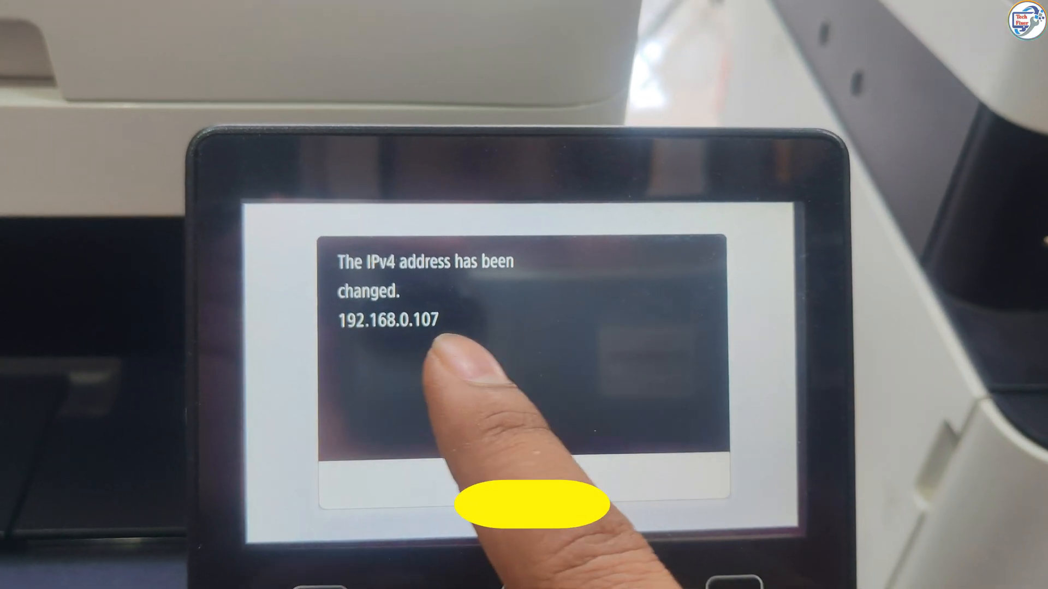
left_click(529, 503)
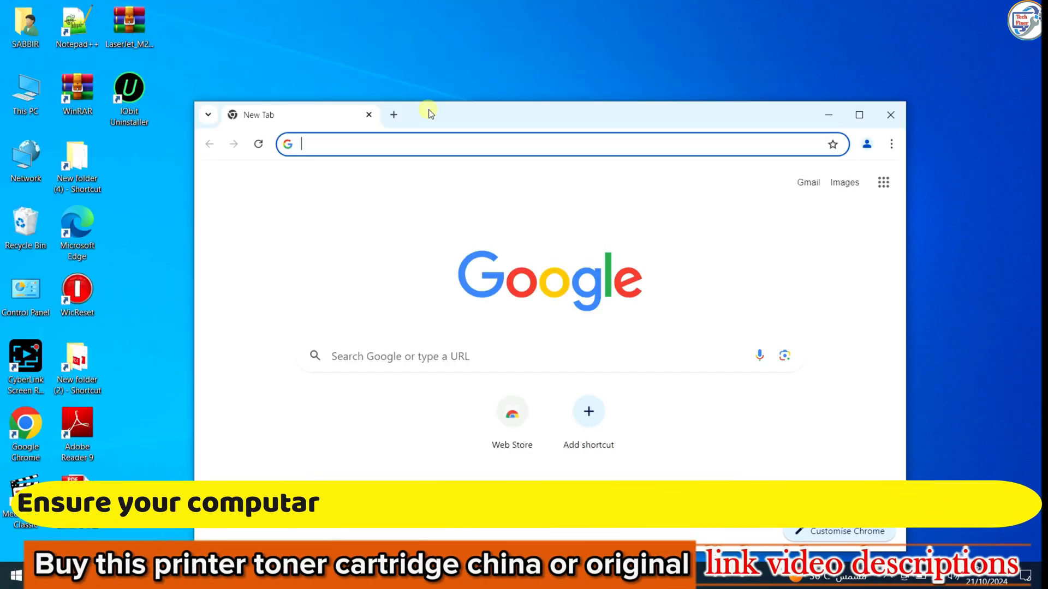
Search Google for the MF635Cx driver and open Canon Asia's Windows 64bit MFDrivers result
type("ca")
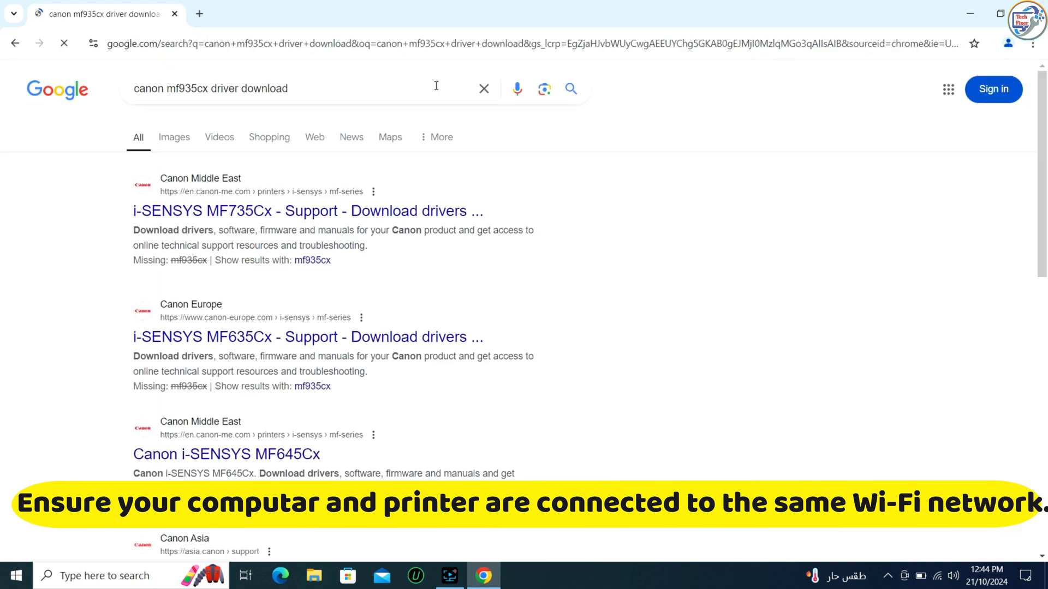
scroll("down", 3)
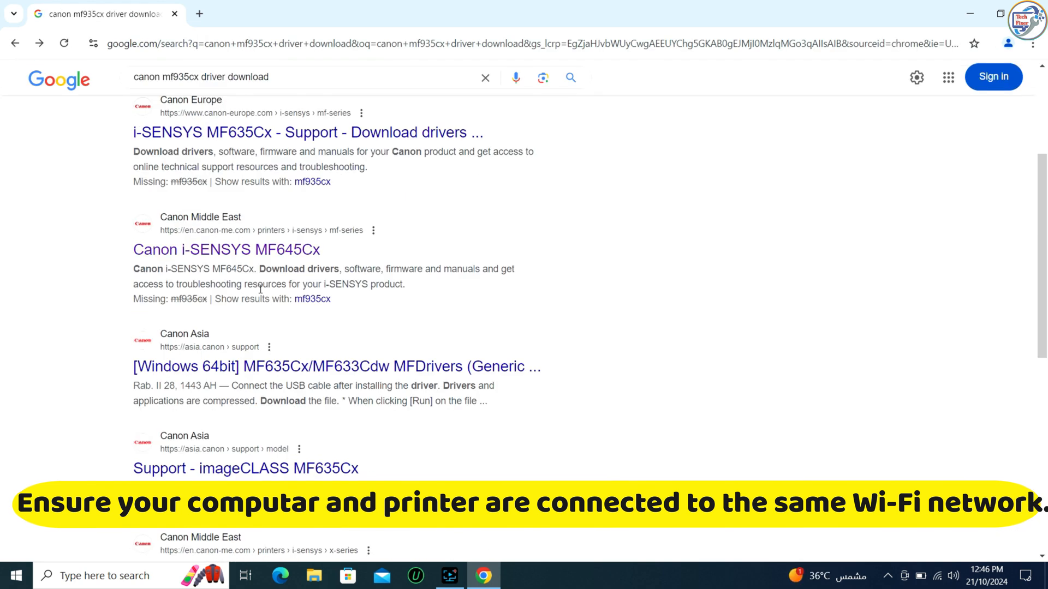
left_click(336, 366)
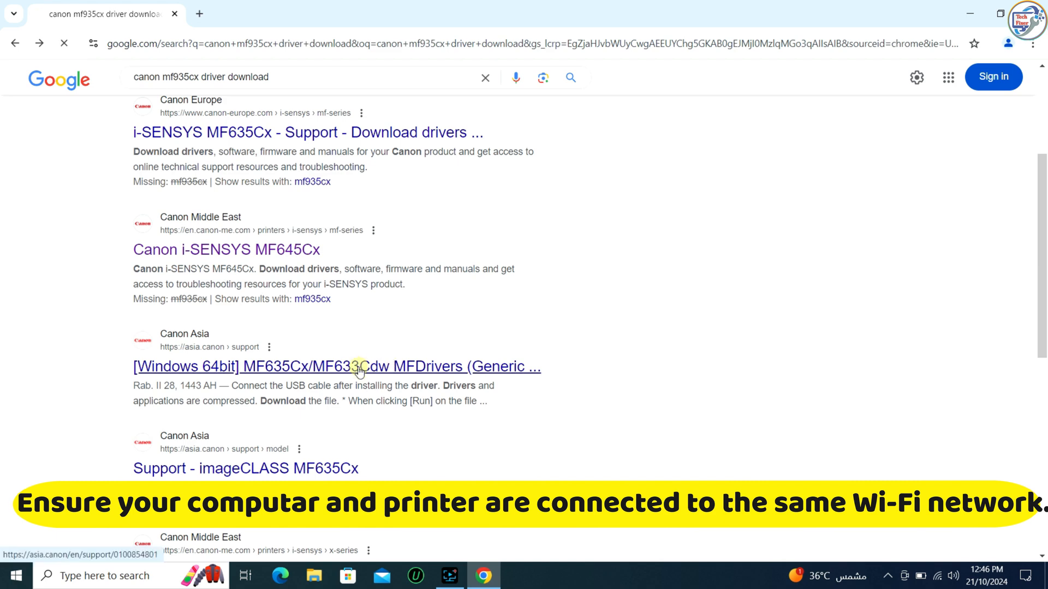
left_click(336, 366)
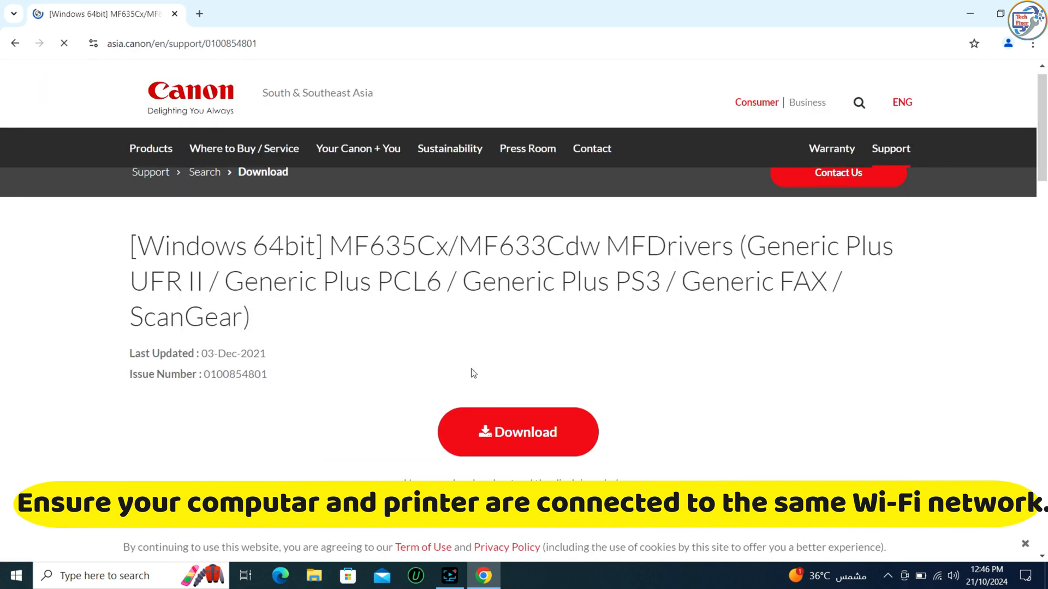
Download the MF633CMFDriverV5401WPEN MFDrivers package from the Canon page
left_click(518, 431)
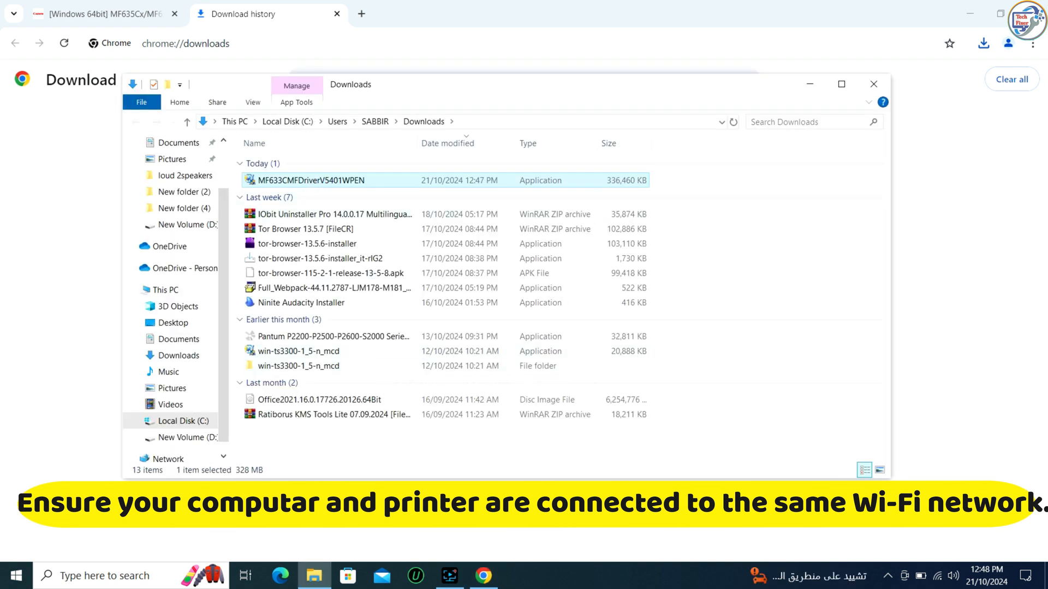
Run MF633CMFDriverV5401WPEN, accept the licence, and choose Network Connection
double_click(312, 180)
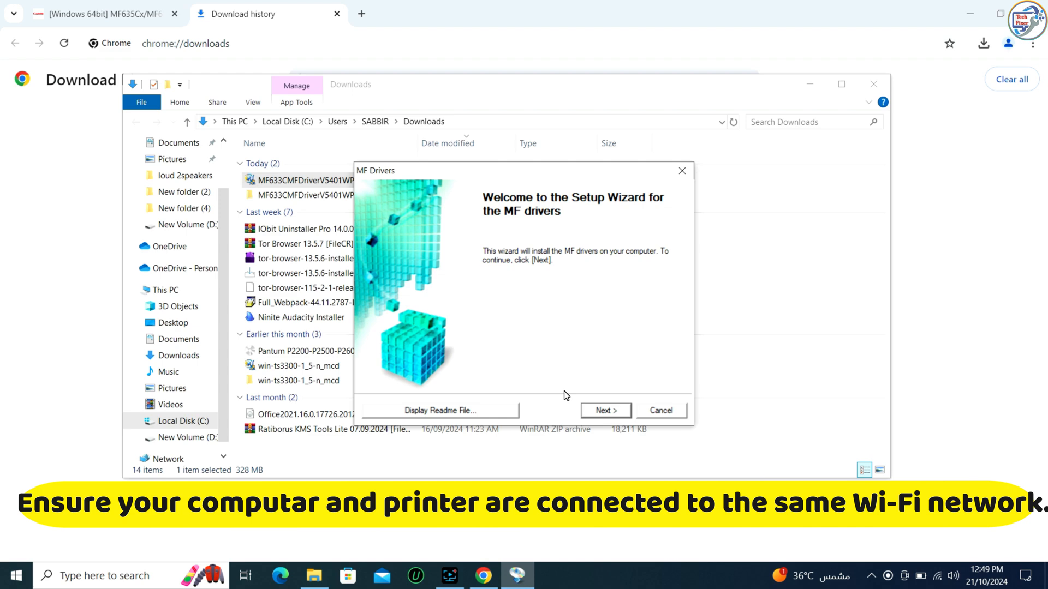
left_click(605, 411)
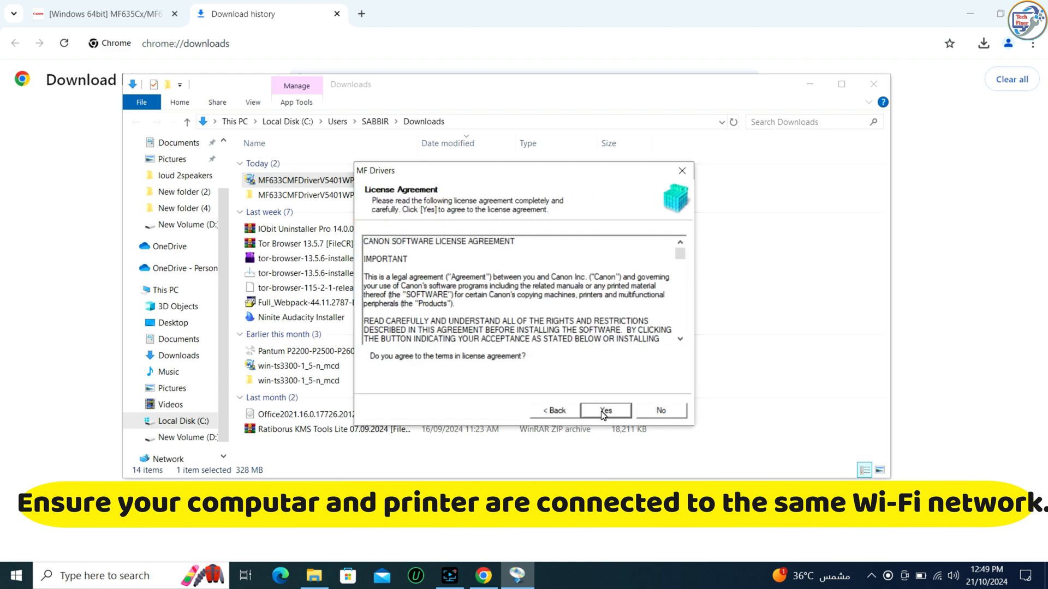
left_click(605, 410)
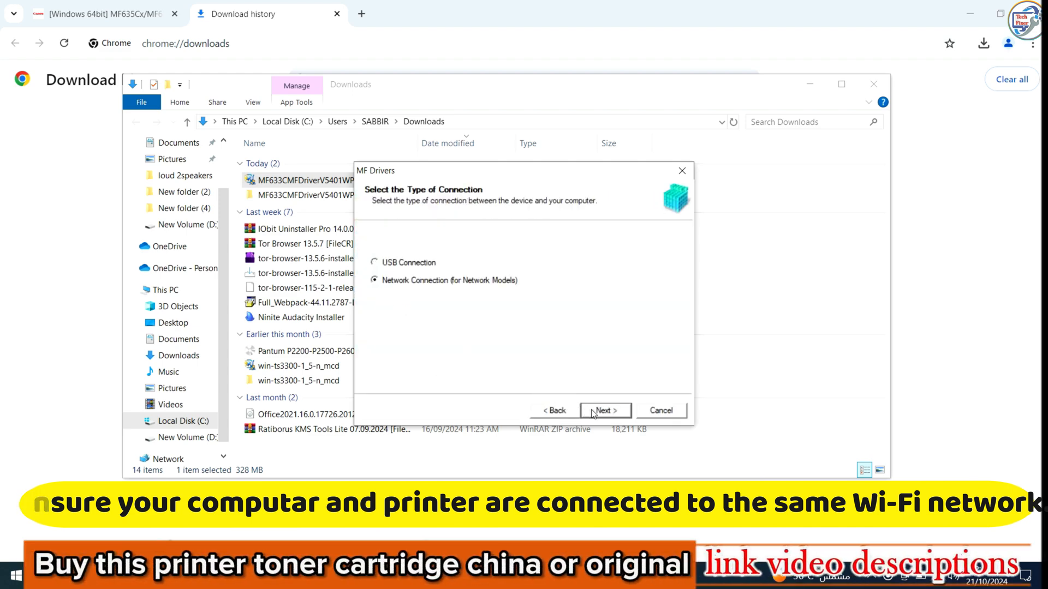
left_click(605, 410)
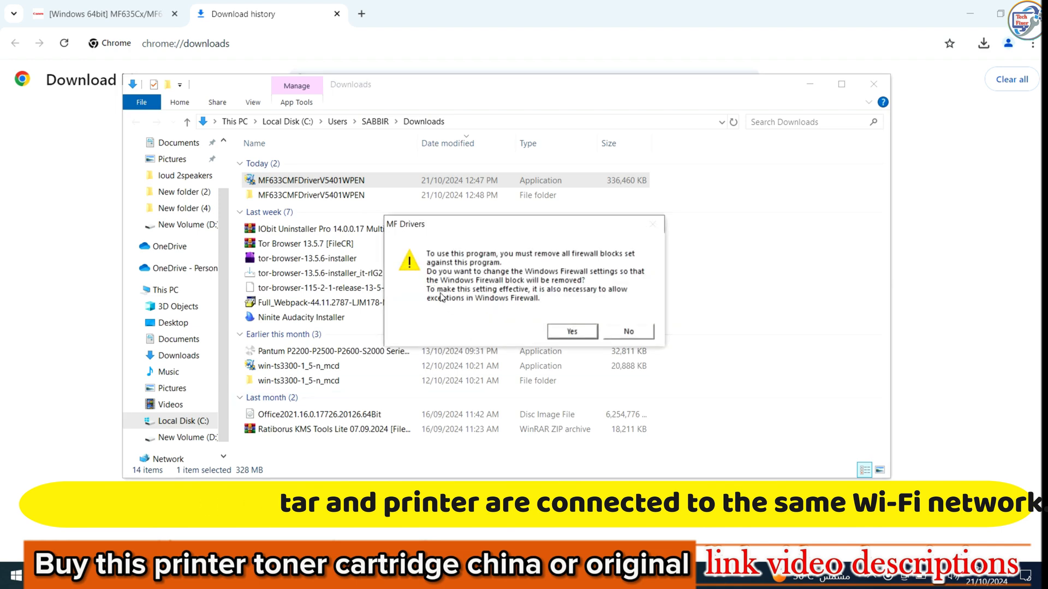